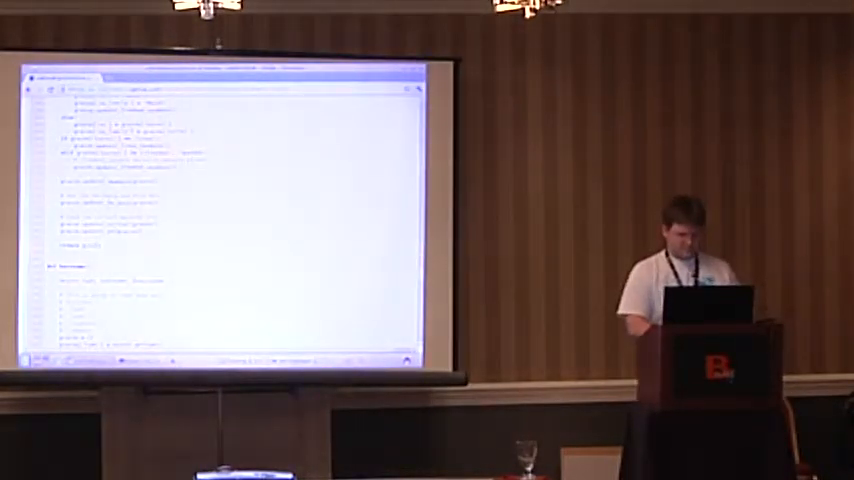
scroll(down, 3)
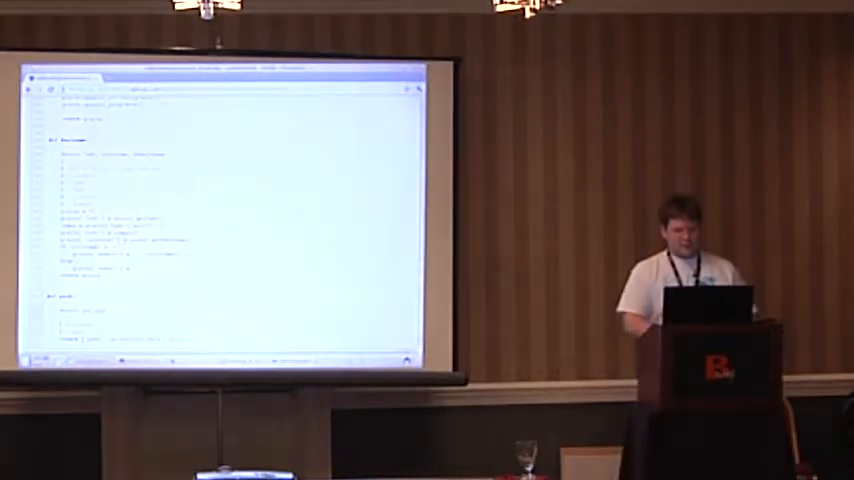